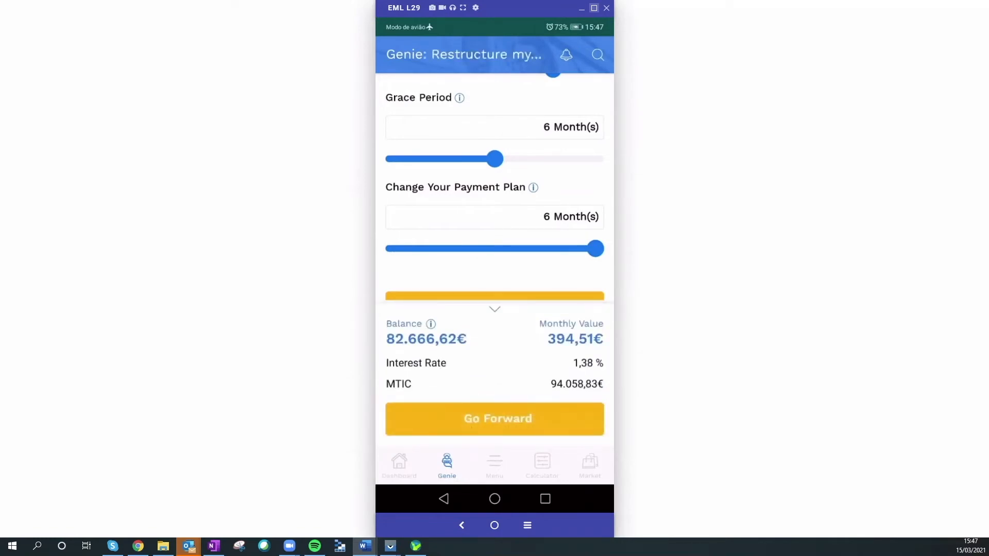
- Move from the six-month grace period simulation past the car loan summary to document upload
click(494, 419)
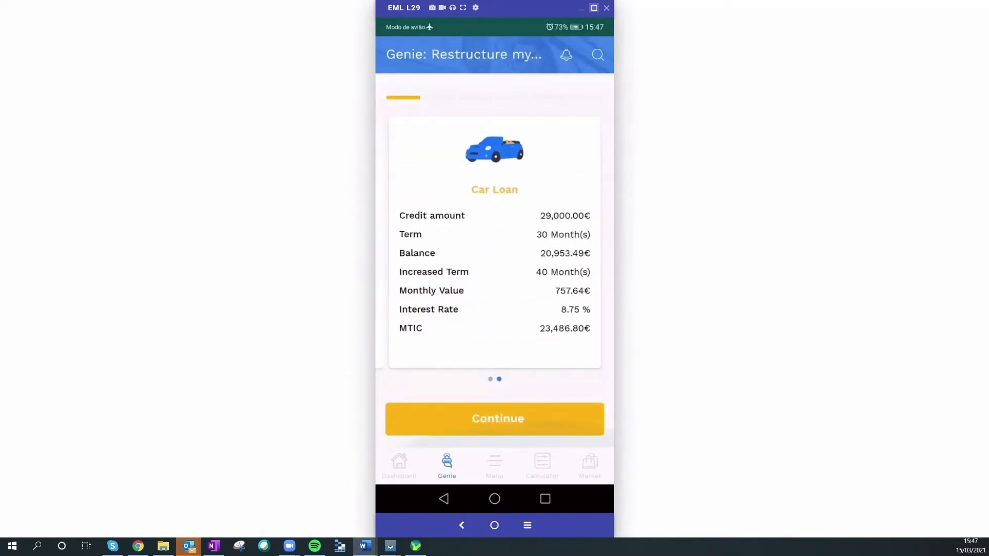
click(494, 418)
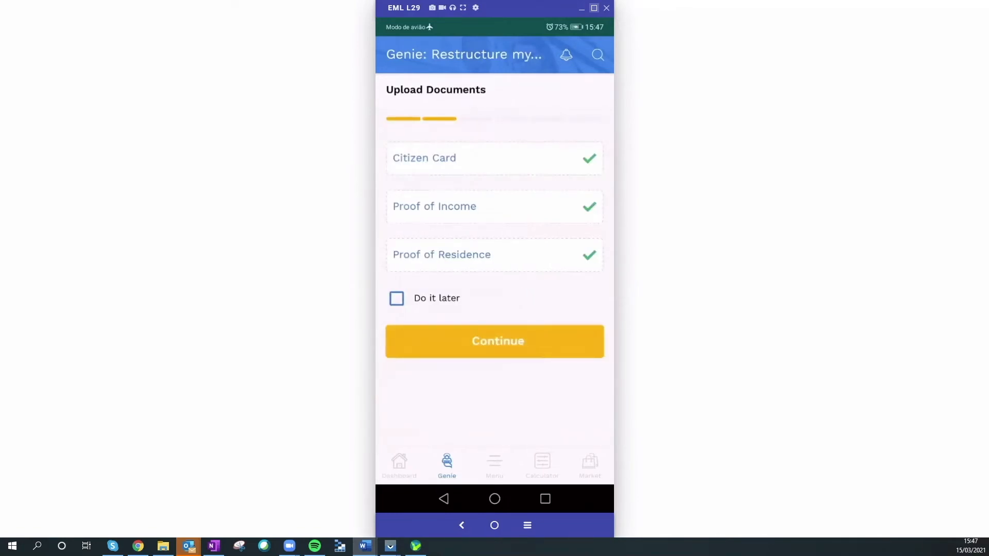
- Leave the uploaded documents and read through and confirm the mortgage and car loan ESIS documents
click(494, 341)
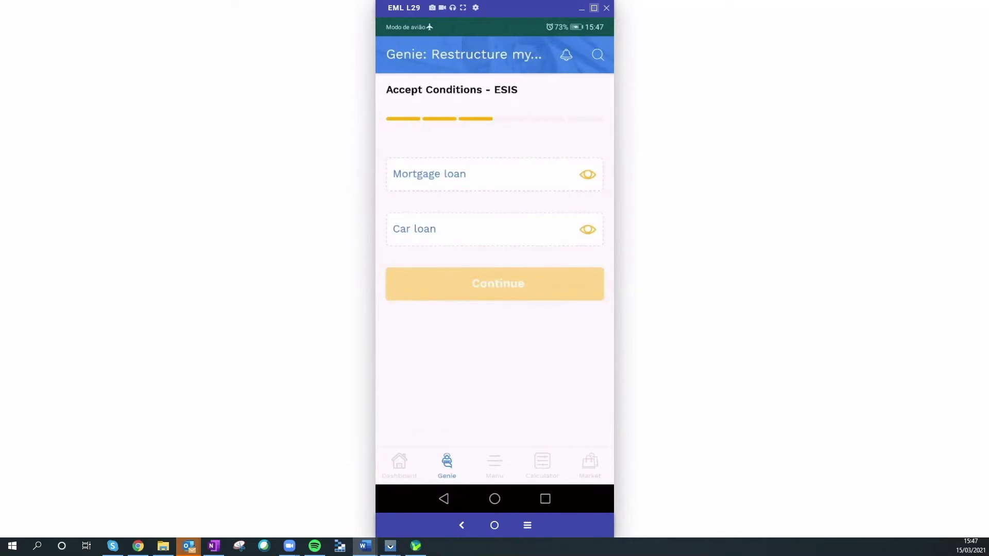
click(587, 174)
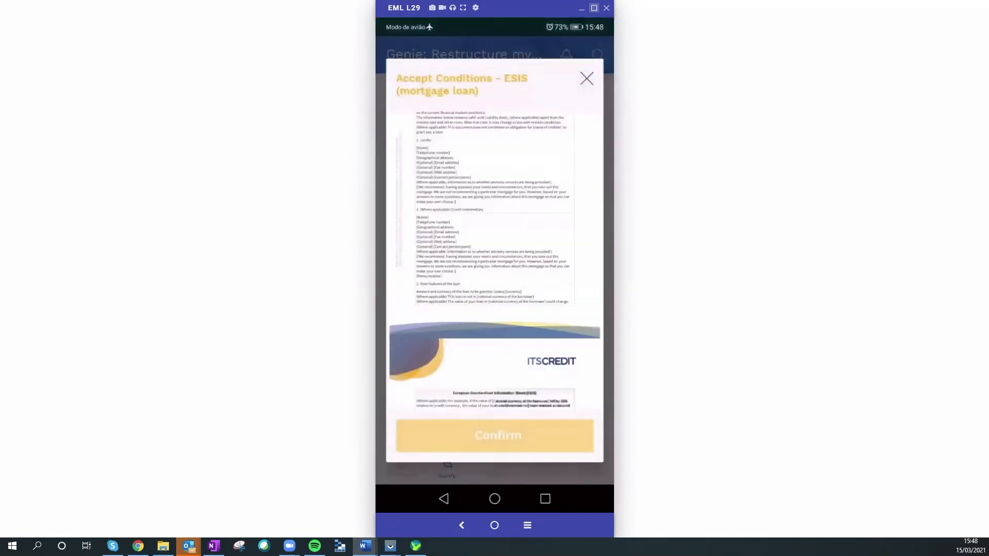
scroll(down, 3)
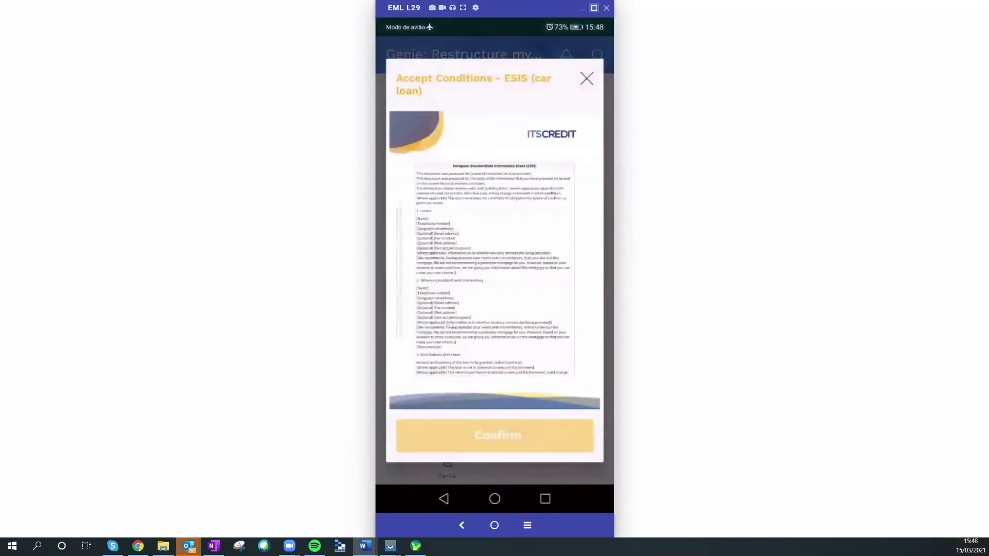
scroll(down, 3)
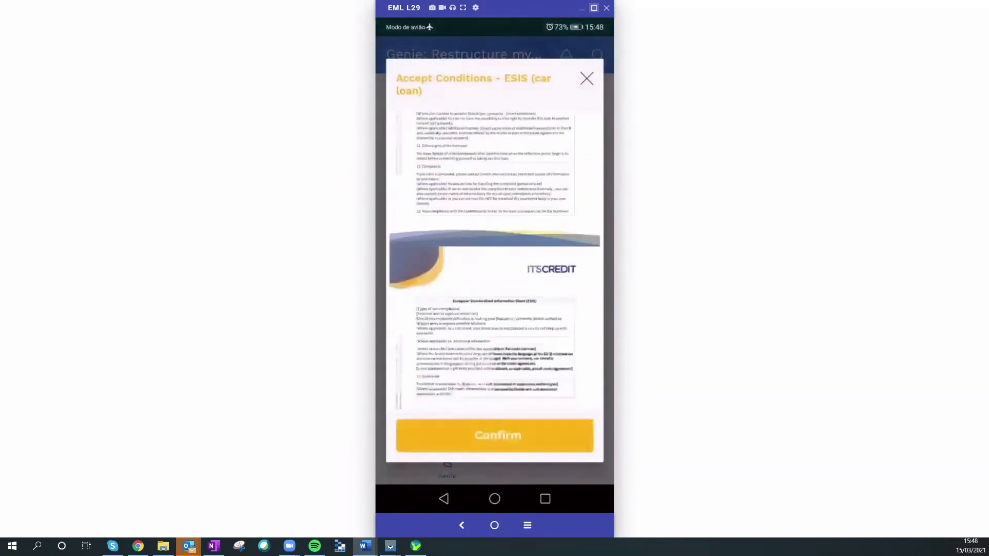
click(494, 435)
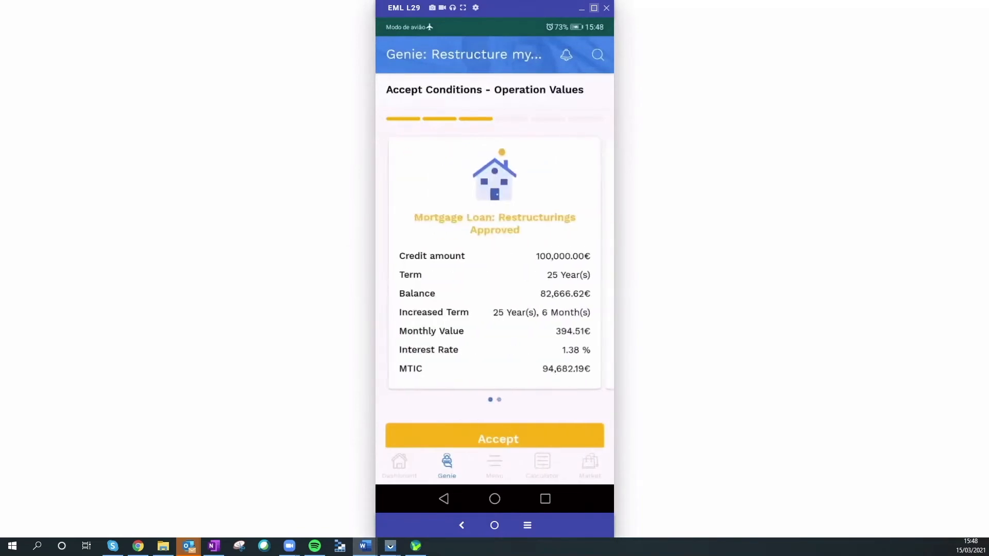
- Accept the approved mortgage operation values and approve the mortgage loan contract
click(495, 439)
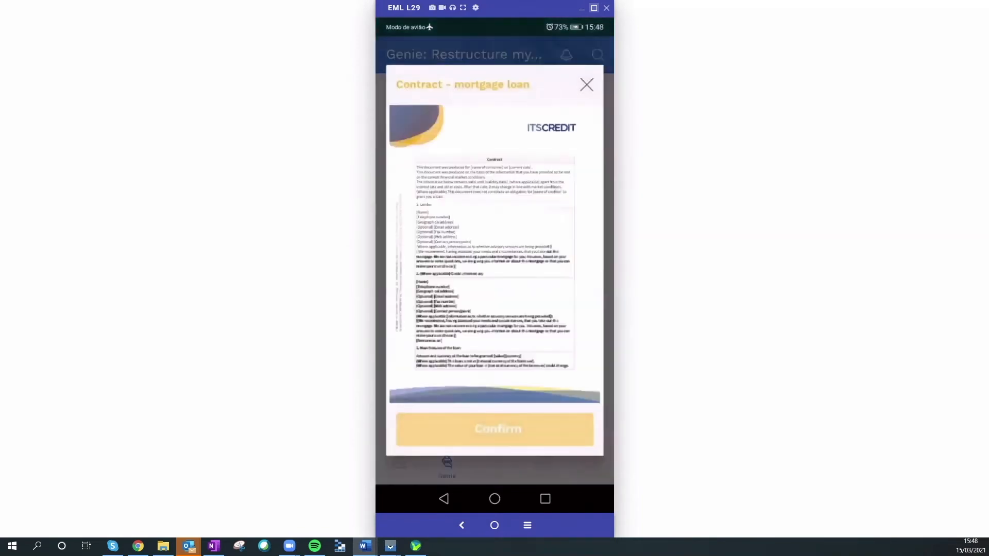
scroll(down, 3)
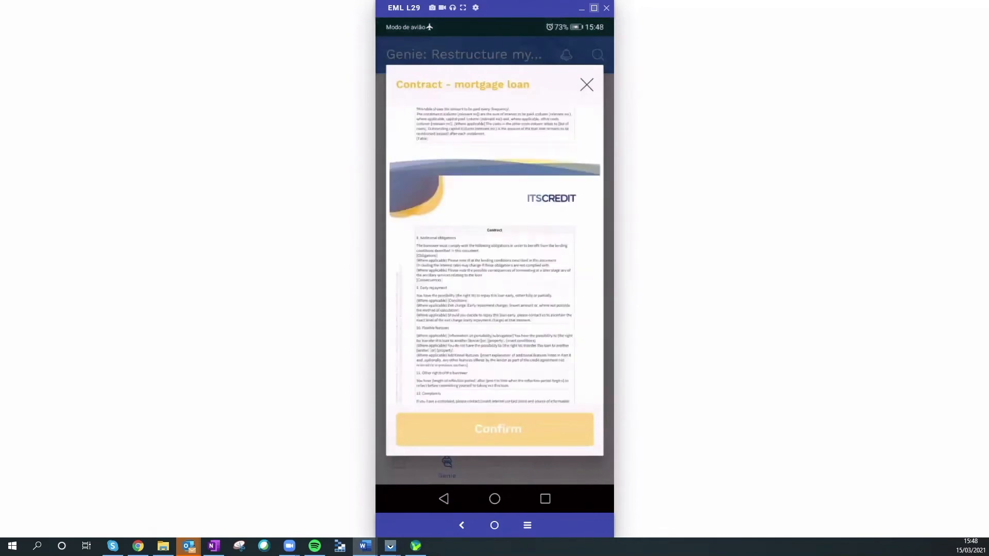
click(495, 429)
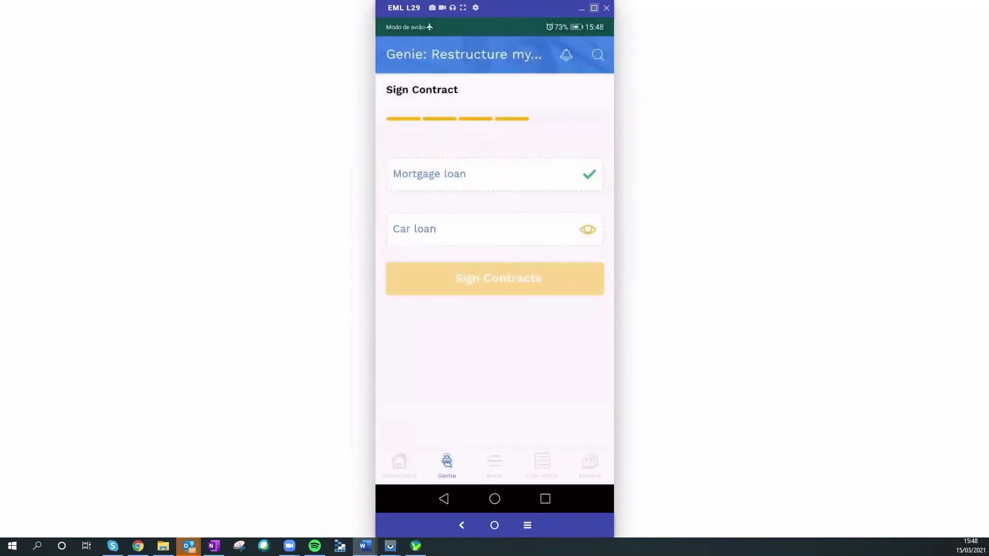
- Read the car loan contract to the end and approve it
click(586, 229)
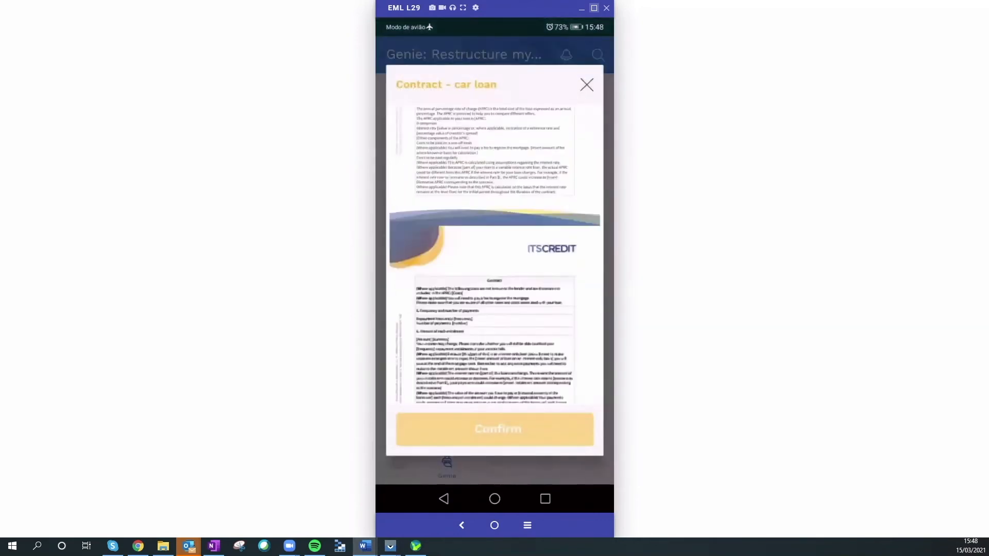
scroll(down, 3)
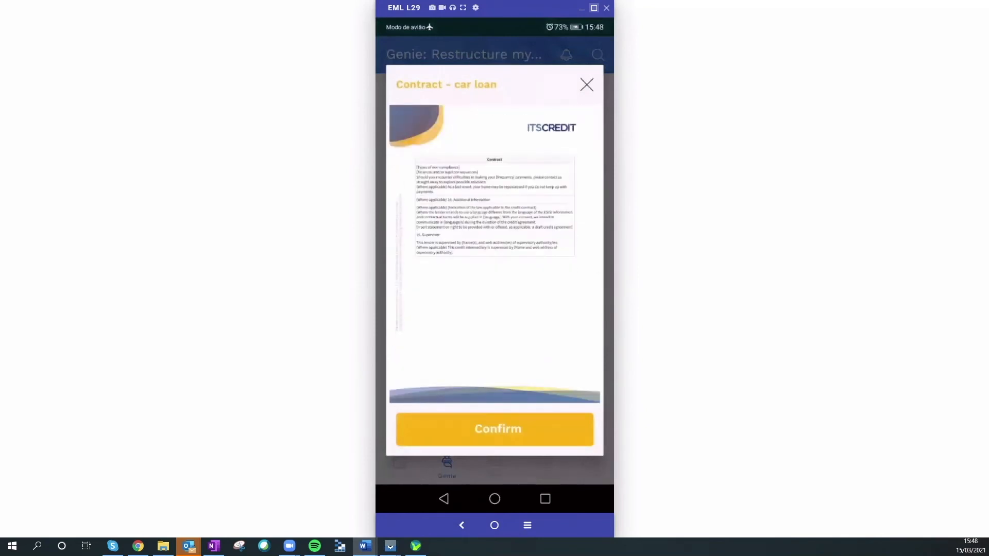
click(494, 429)
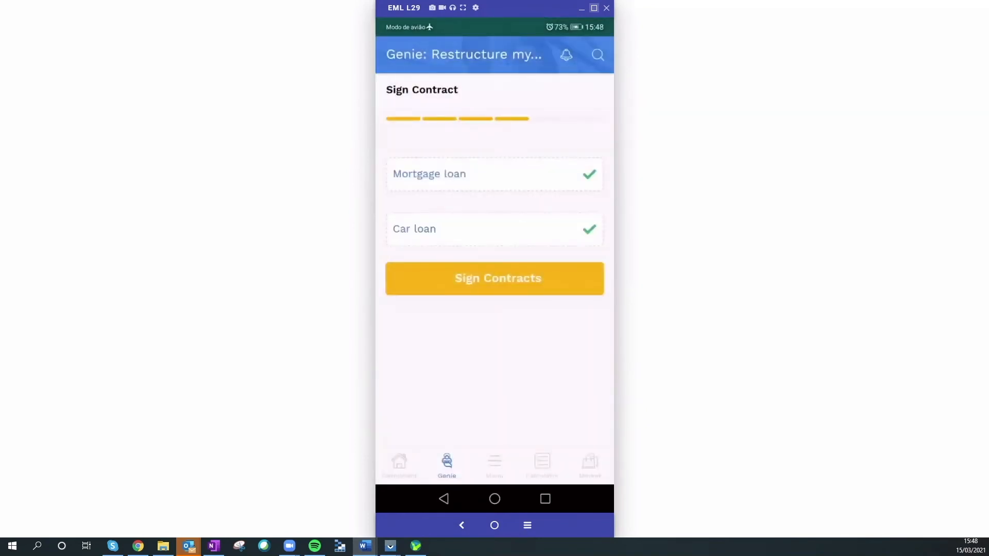
- Sign both contracts, verify with the SMS code, and review the 'Operation Concluded successfully!' summary
click(494, 278)
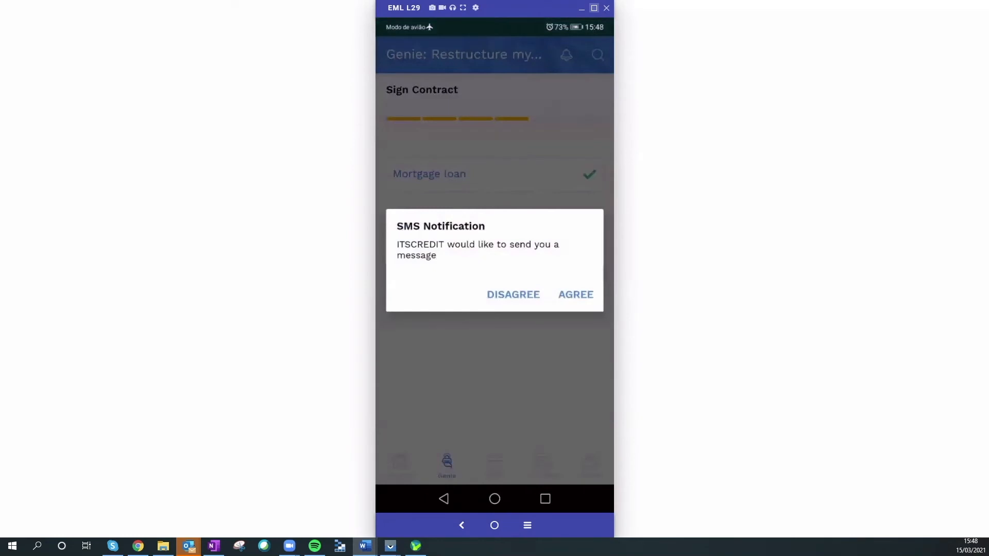
click(575, 295)
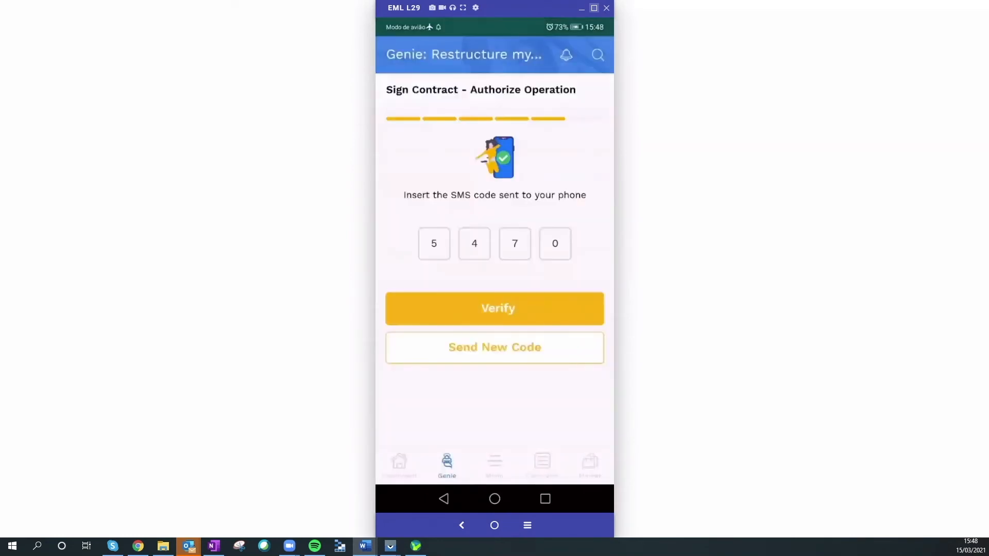
click(493, 308)
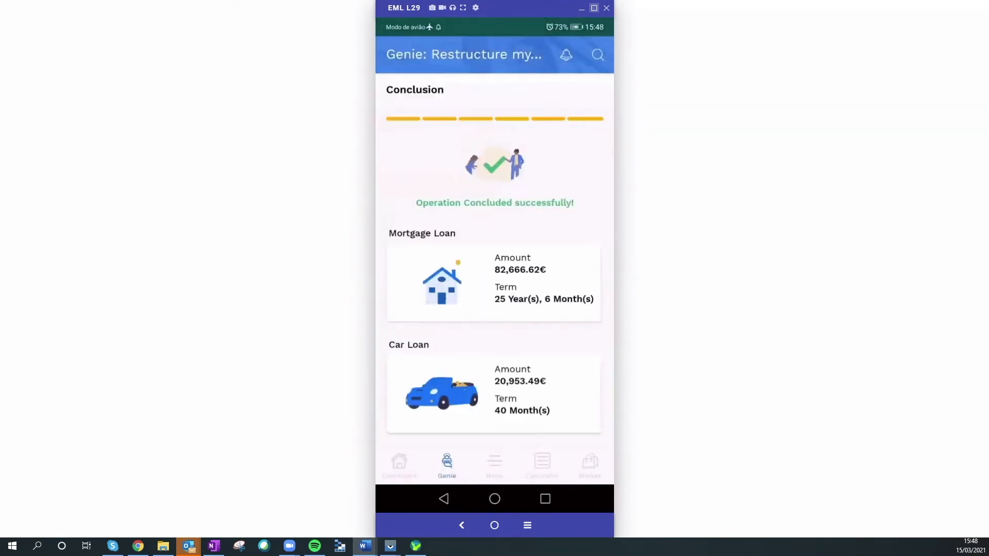
scroll(down, 3)
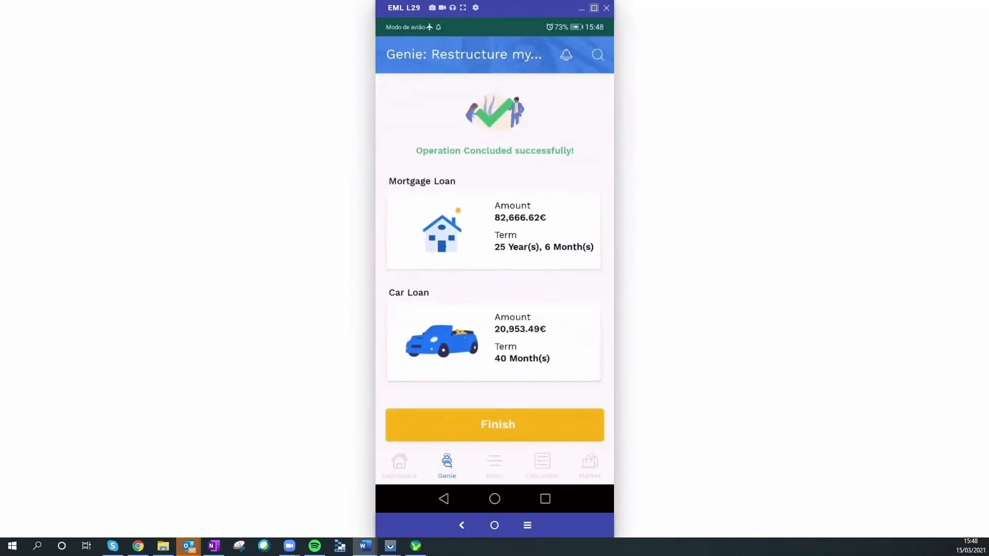